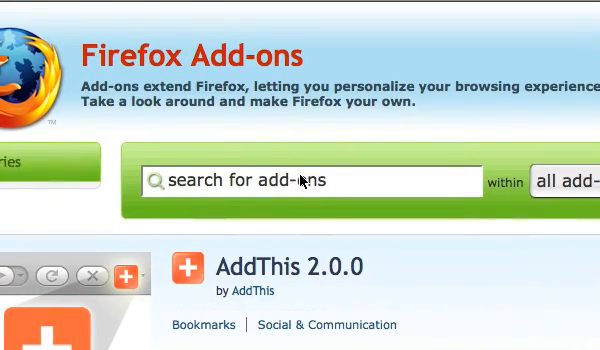
# Install the AddThis 2.0.0 extension from its Firefox Add-ons page.
pyautogui.scroll(-3)
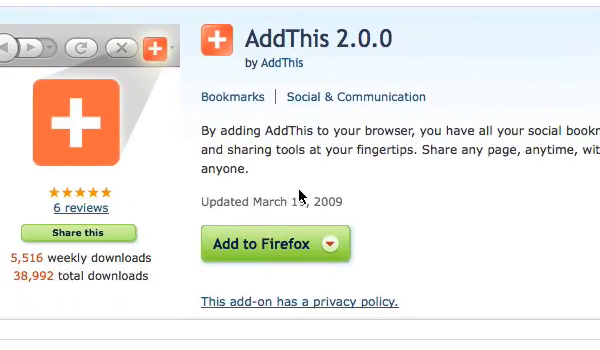
pyautogui.scroll(-3)
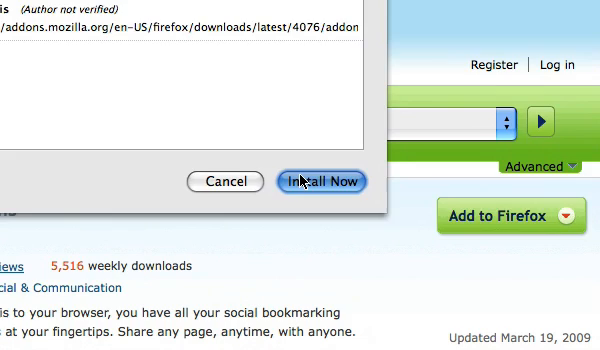
pyautogui.click(328, 180)
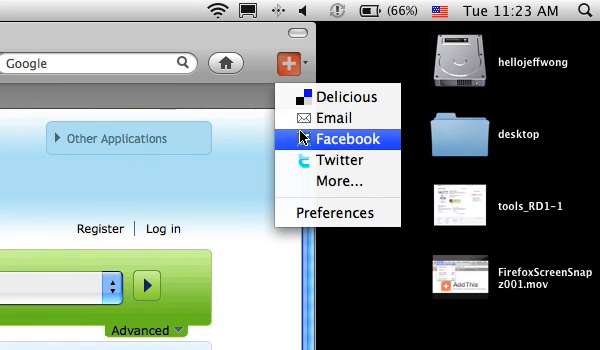
pyautogui.moveTo(322, 186)
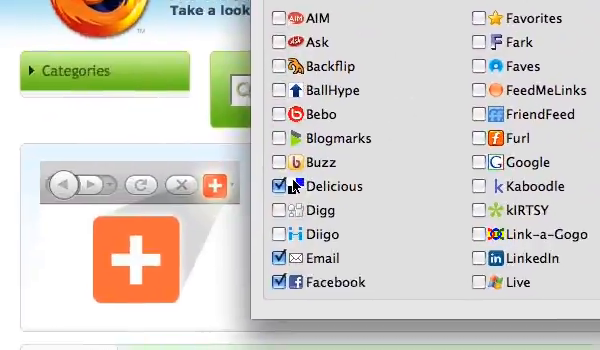
# Scroll through the AddThis service list to review the extra sharing services.
pyautogui.scroll(-3)
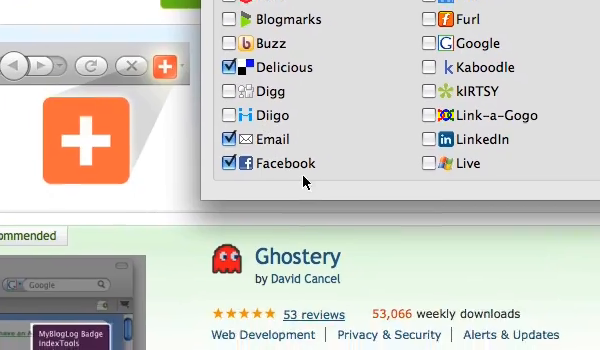
pyautogui.scroll(-3)
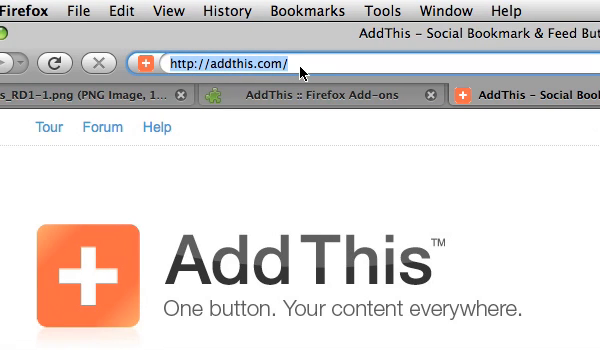
# Go to ikea.com, find the stool product page and send it by email via AddThis.
pyautogui.write('http://www.ikea.com/')
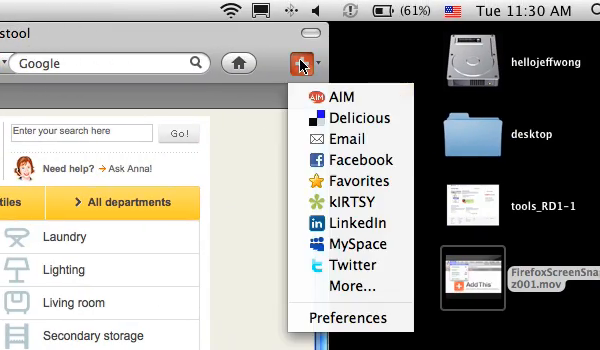
pyautogui.scroll(-3)
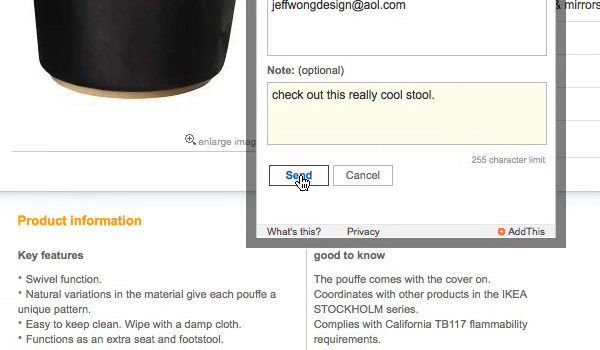
pyautogui.click(300, 176)
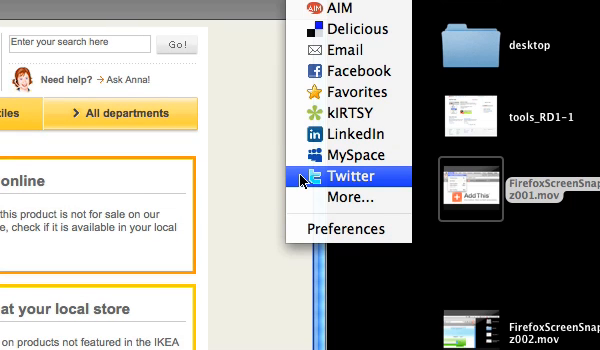
# Tweet the IKEA stool link with the comment 'cool stool!' via AddThis, then close the menu.
pyautogui.click(346, 176)
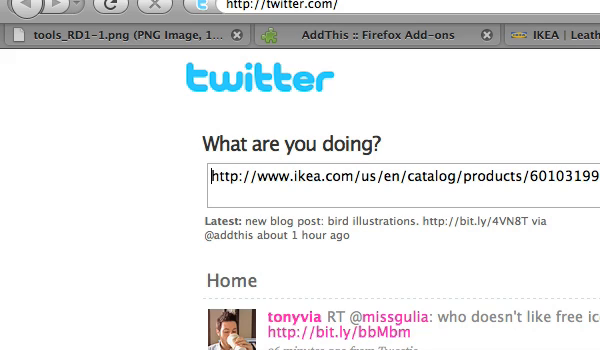
pyautogui.write('cool stool!')
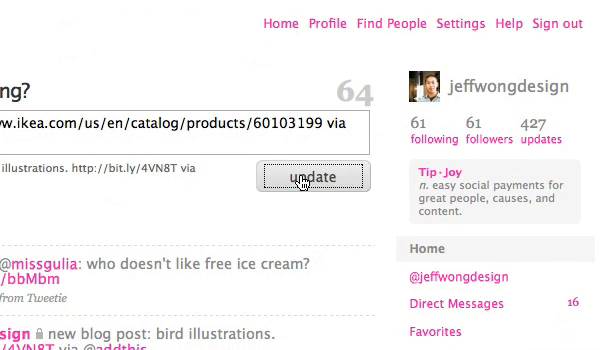
pyautogui.click(310, 176)
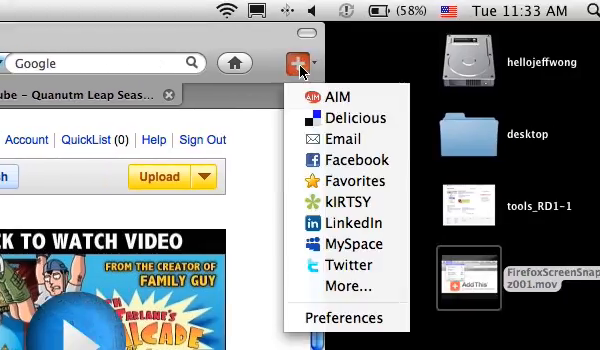
pyautogui.click(292, 60)
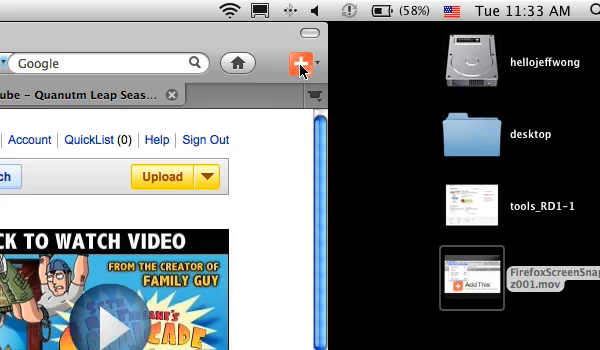